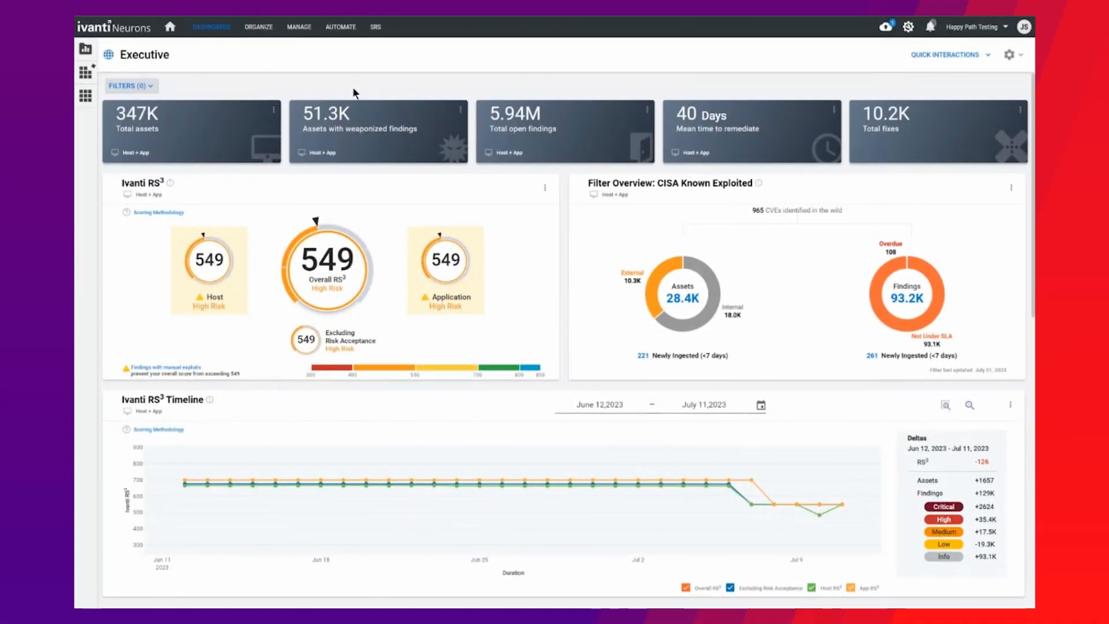
# Show the dashboards list from the top navigation
pyautogui.click(210, 26)
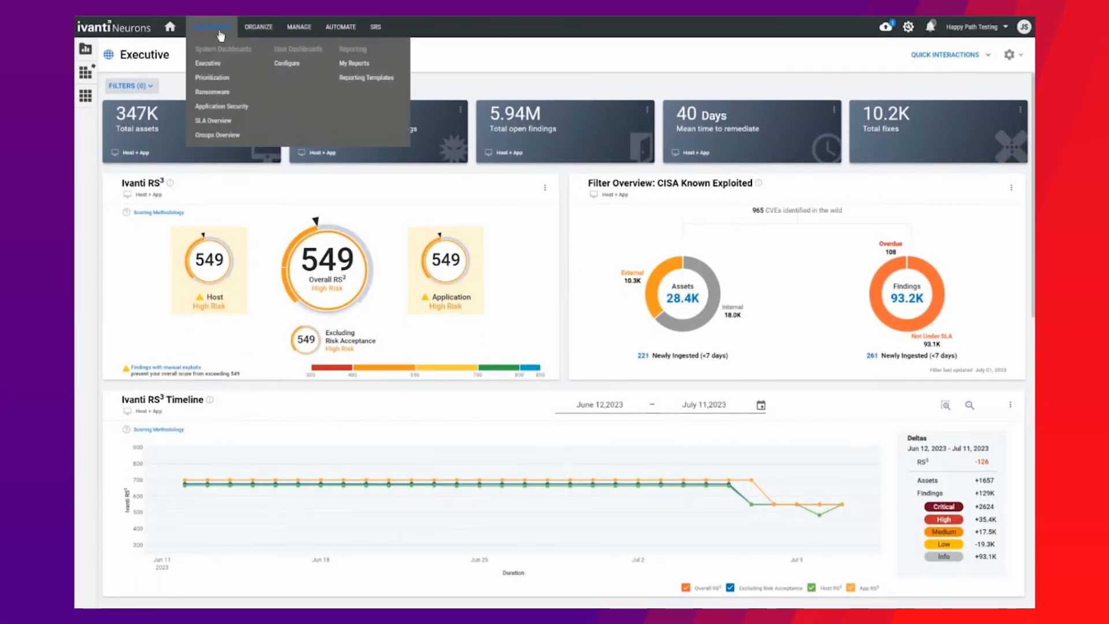
# Switch to the Ransomware dashboard under System Dashboards
pyautogui.click(213, 92)
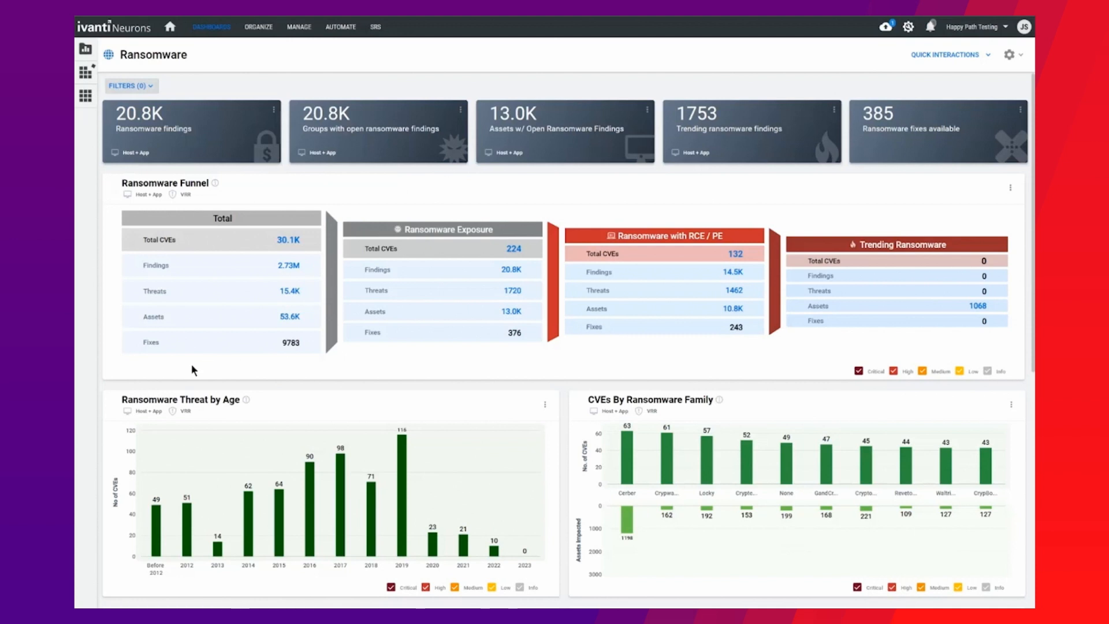
pyautogui.moveTo(194, 373)
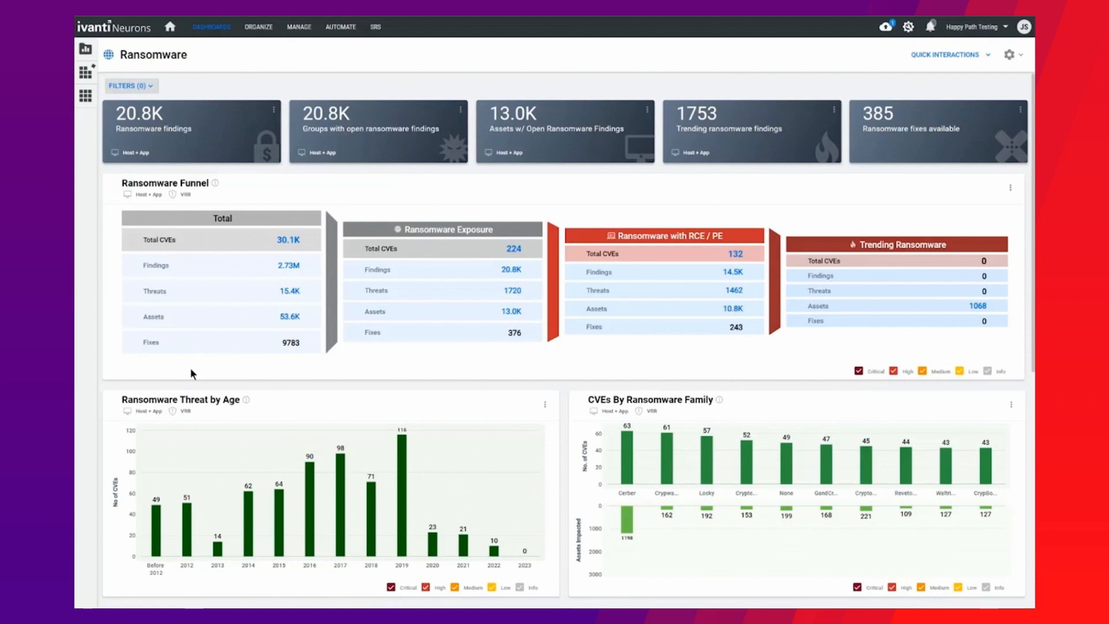
pyautogui.moveTo(672, 361)
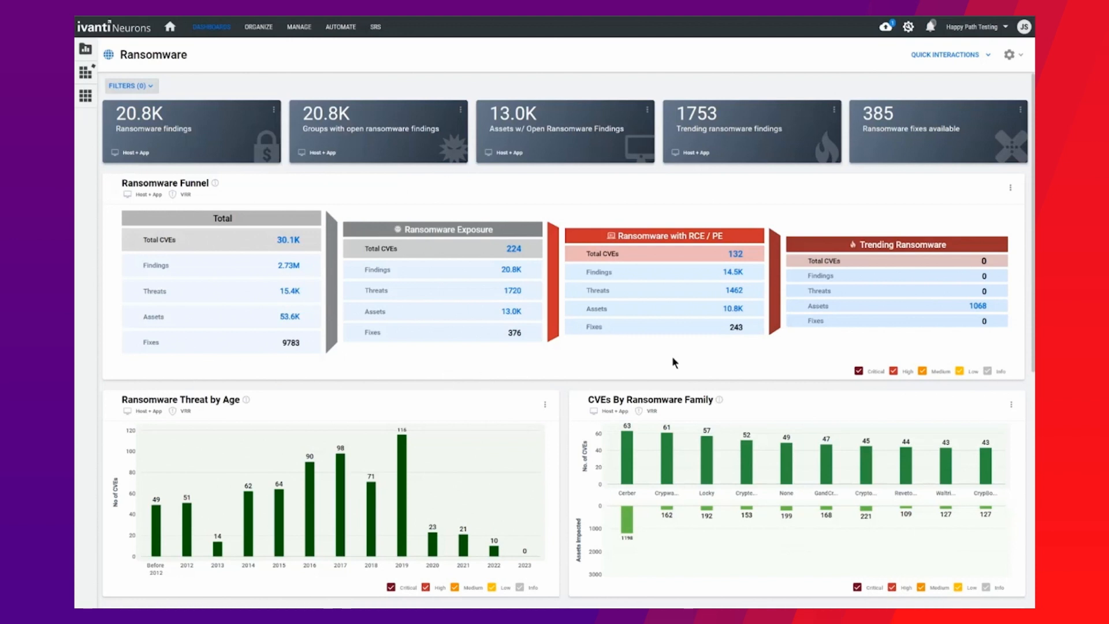
pyautogui.moveTo(899, 345)
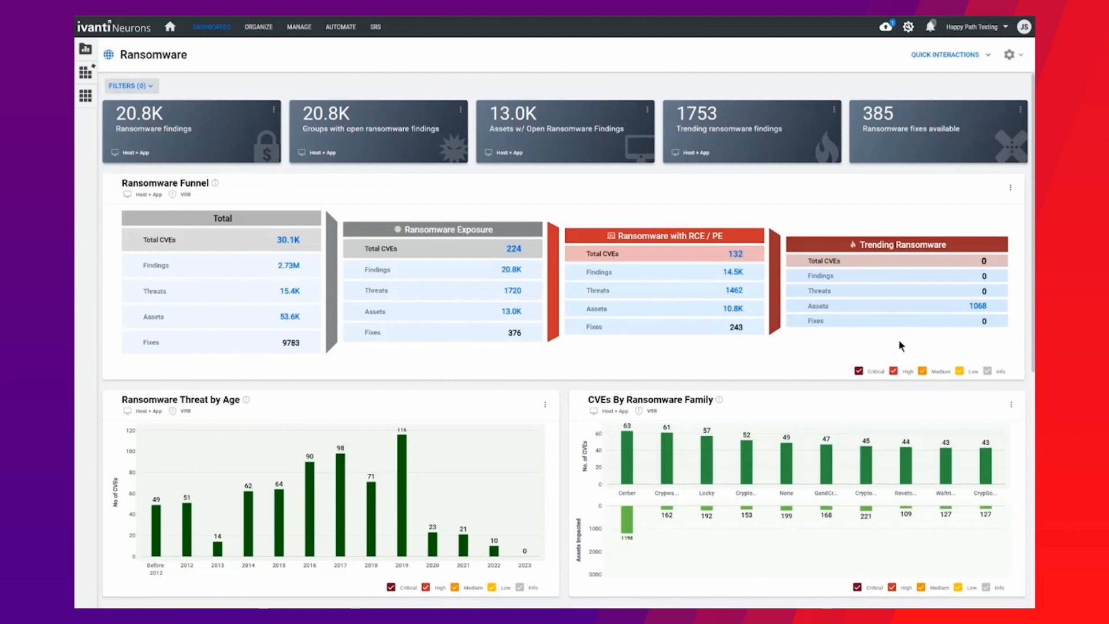
pyautogui.moveTo(972, 341)
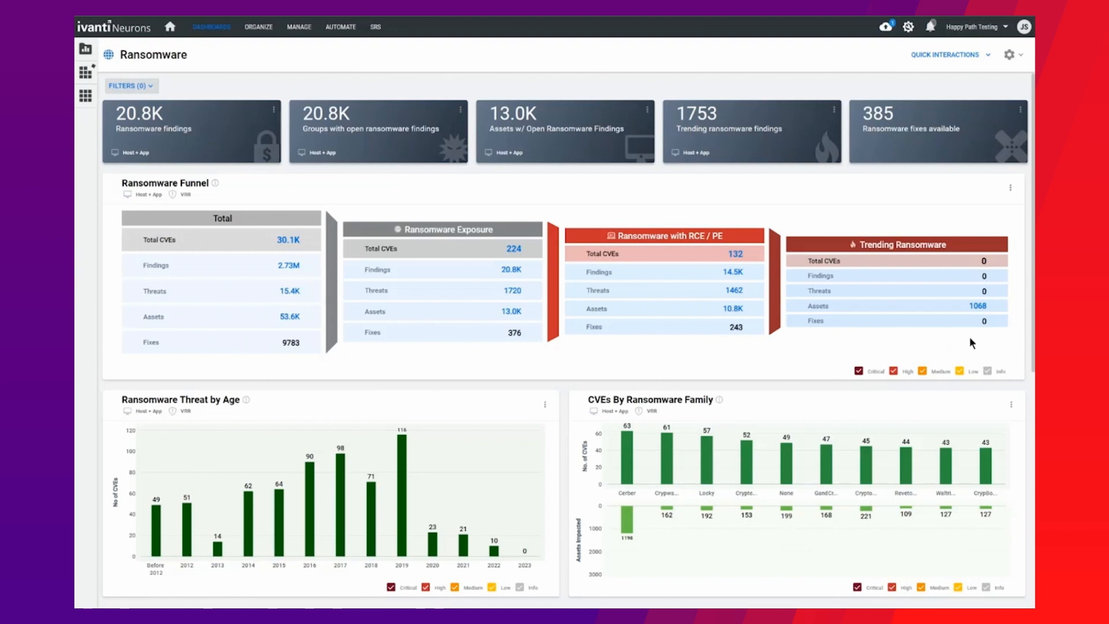
pyautogui.moveTo(695, 379)
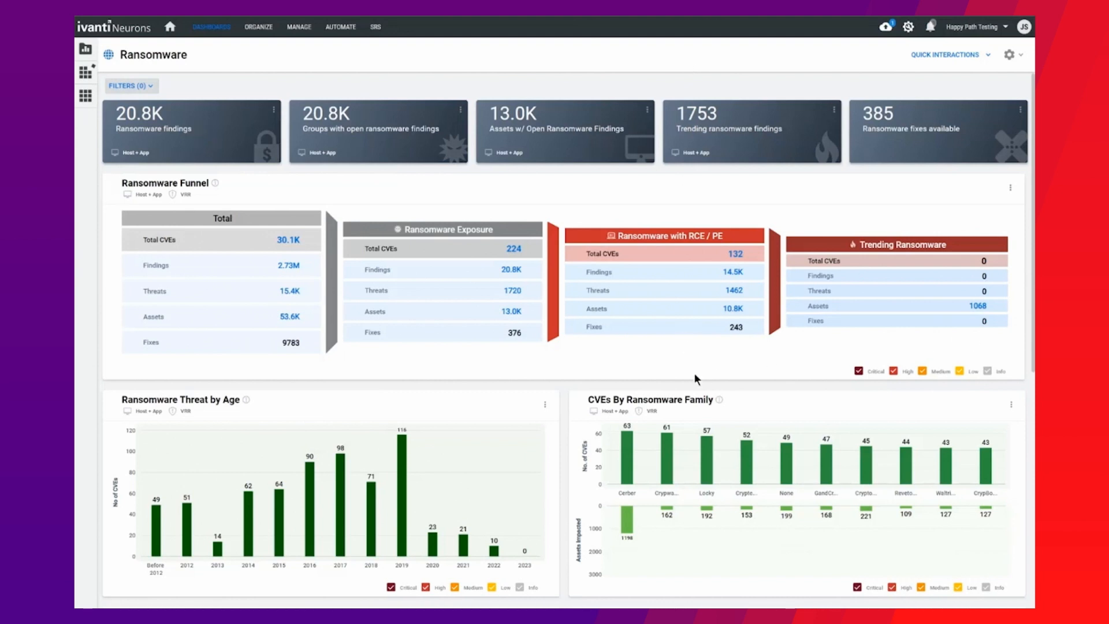
pyautogui.moveTo(703, 375)
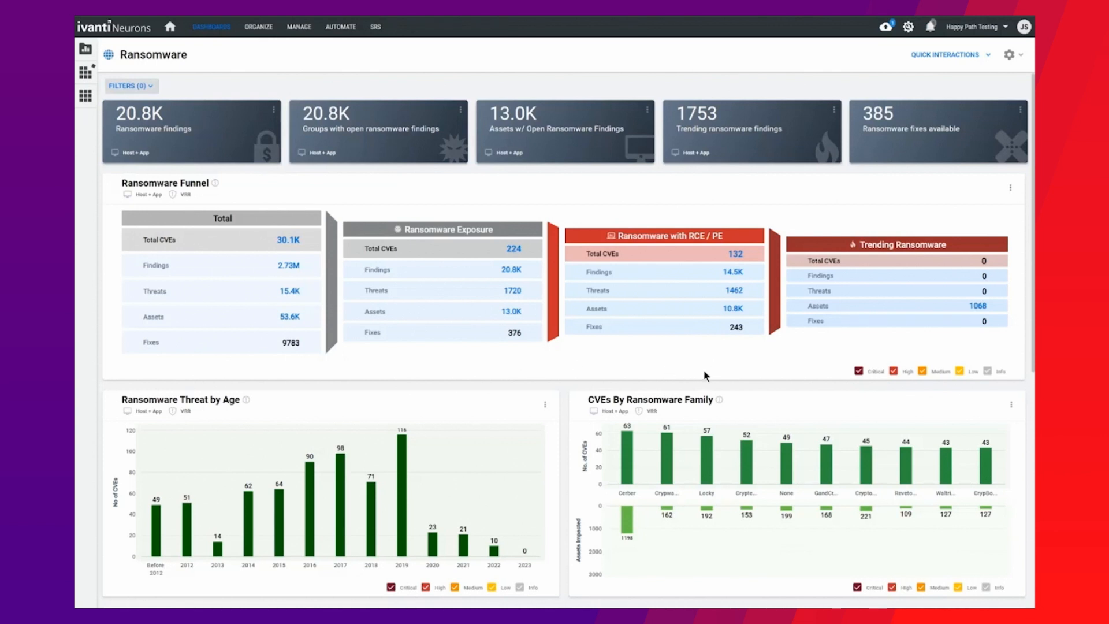
pyautogui.moveTo(840, 354)
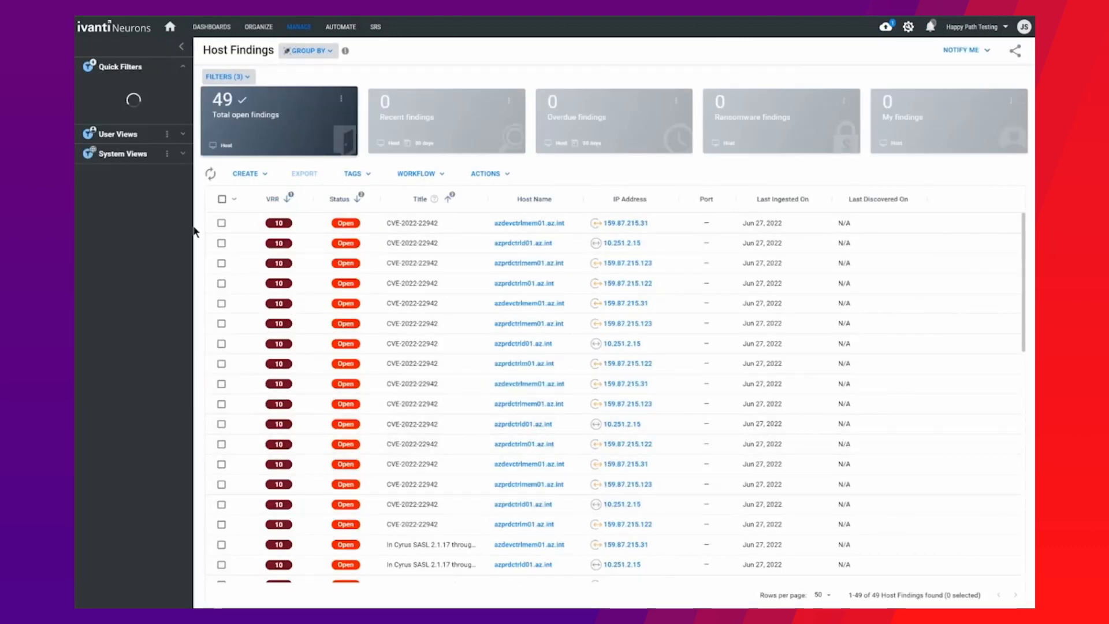
# Select all 49 open host findings and show the actions for adding them to a patch group
pyautogui.click(119, 67)
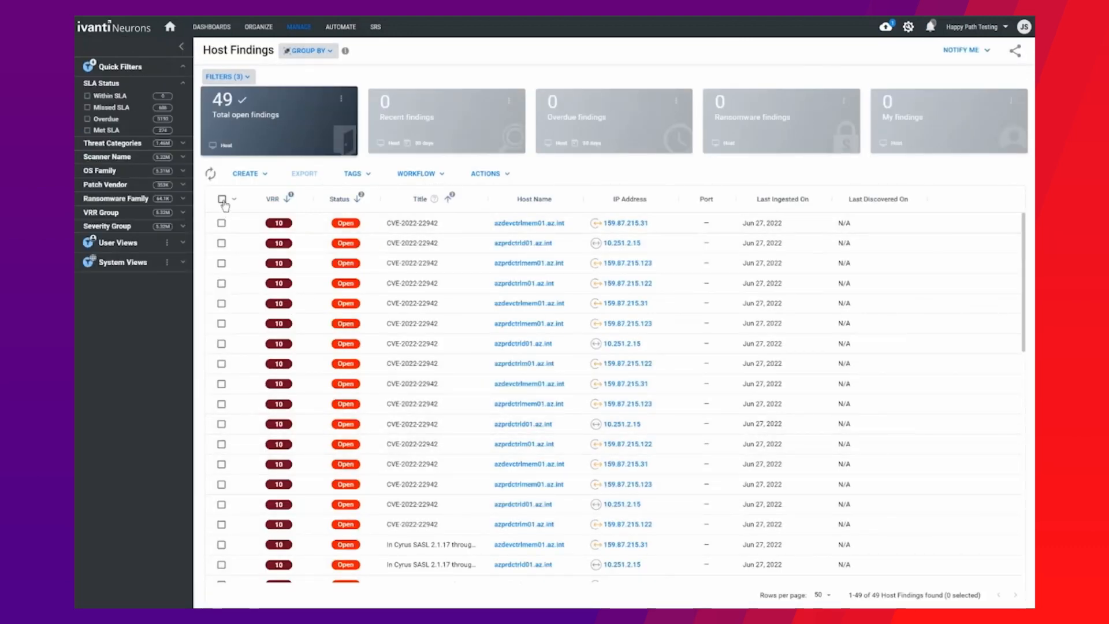
pyautogui.click(220, 197)
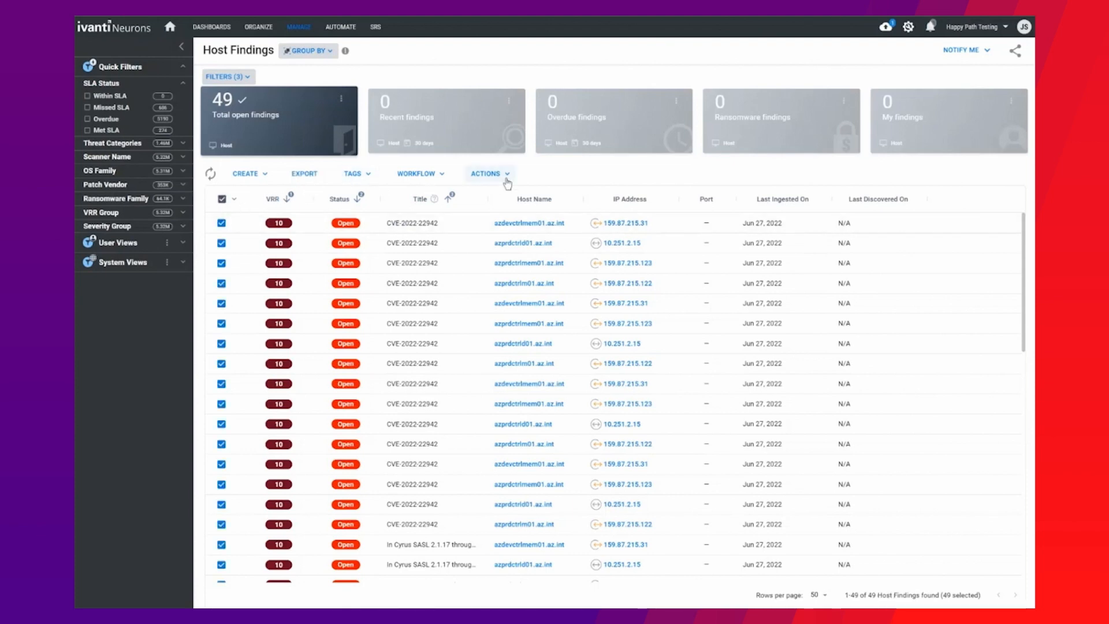
pyautogui.click(487, 174)
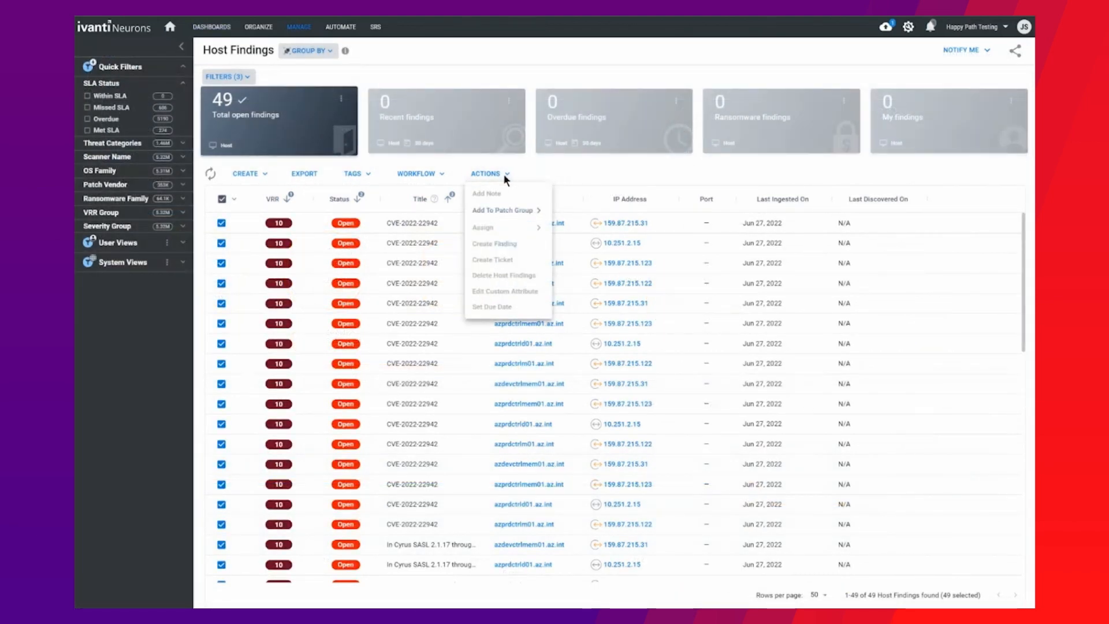
pyautogui.moveTo(502, 210)
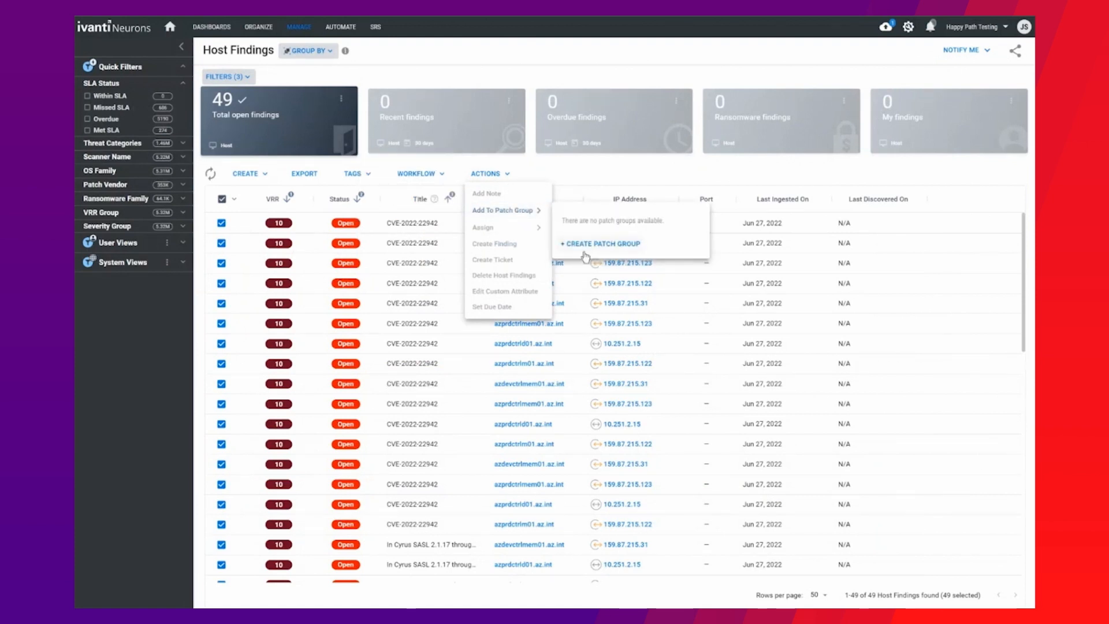
# Create the patch group 'Remediate Immediately (SLA One Day)' from the 49 selected findings
pyautogui.click(599, 244)
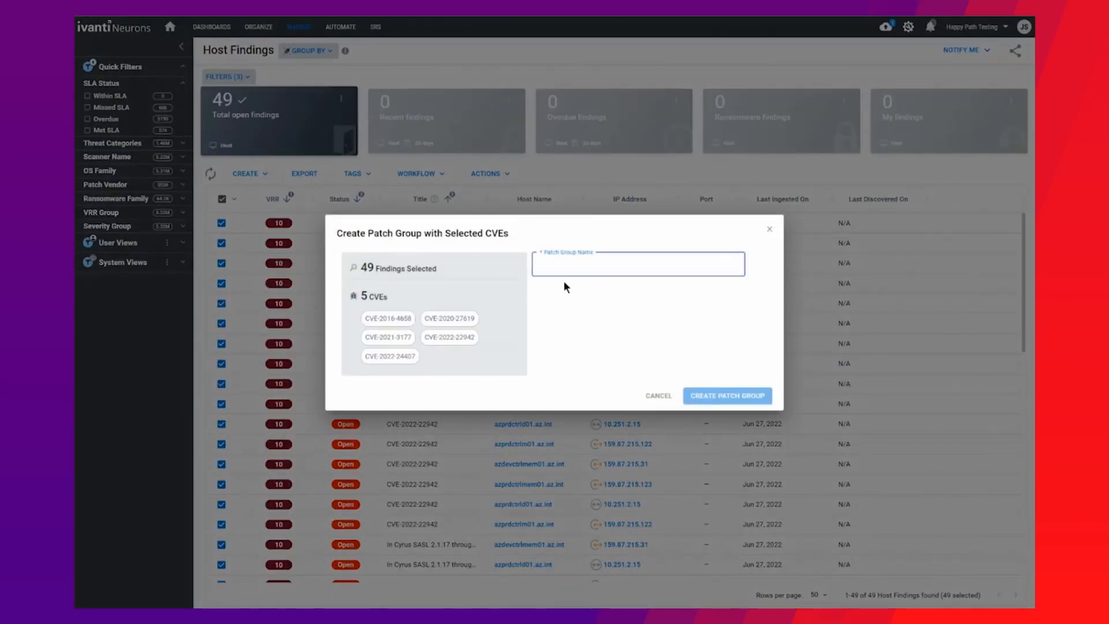
pyautogui.write('Remediate Immediately (SLA One Day)')
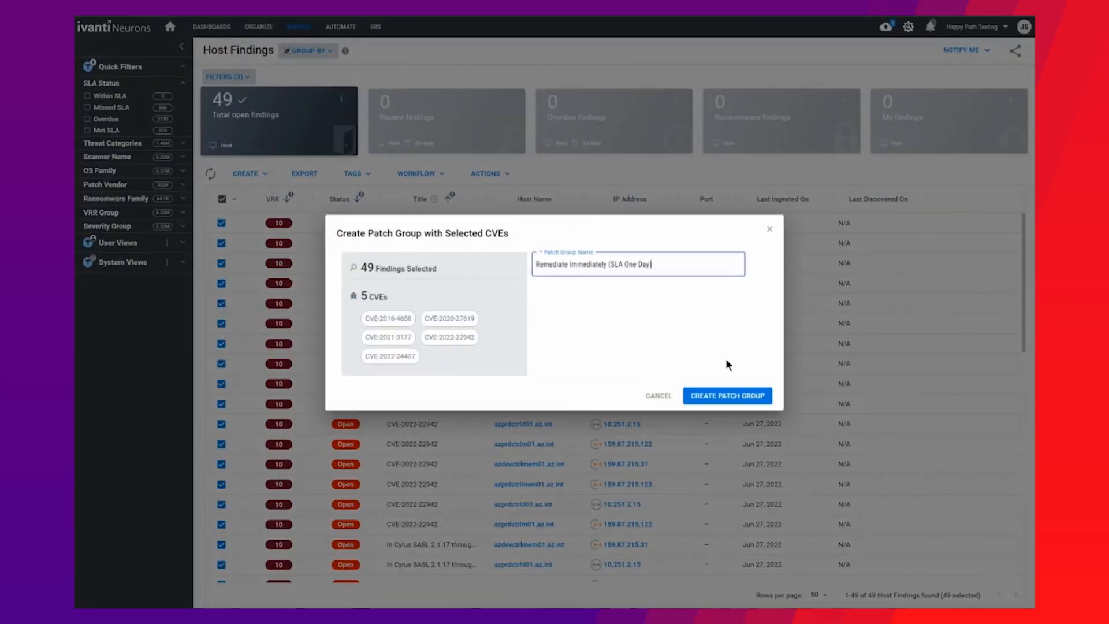
pyautogui.click(726, 395)
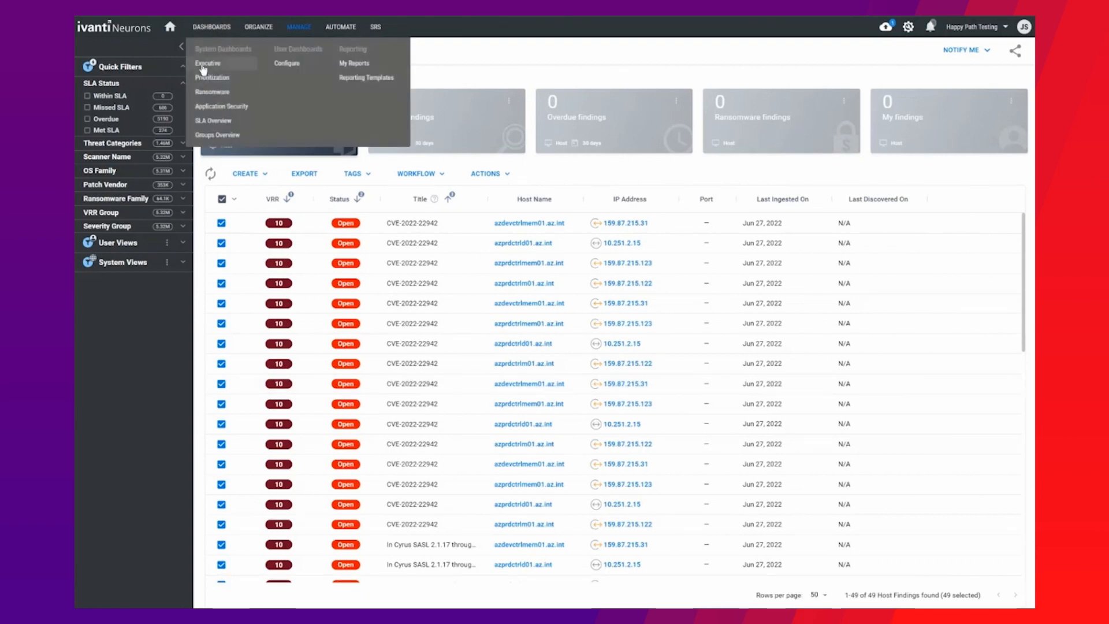
# Return to the Executive dashboard with the RS³ score and timeline
pyautogui.click(207, 63)
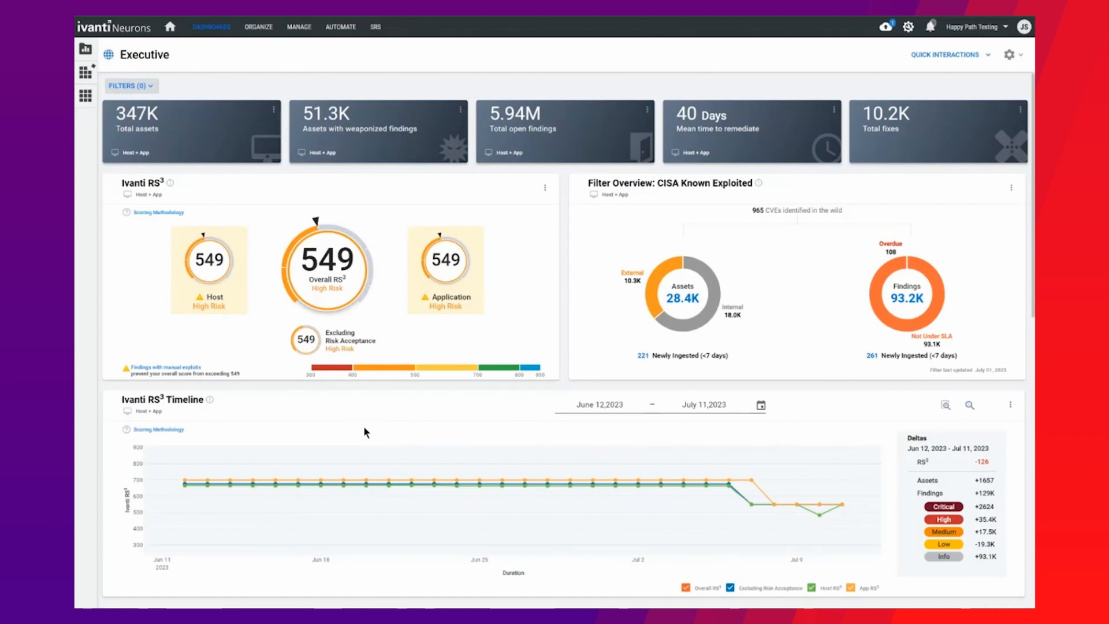
pyautogui.moveTo(445, 427)
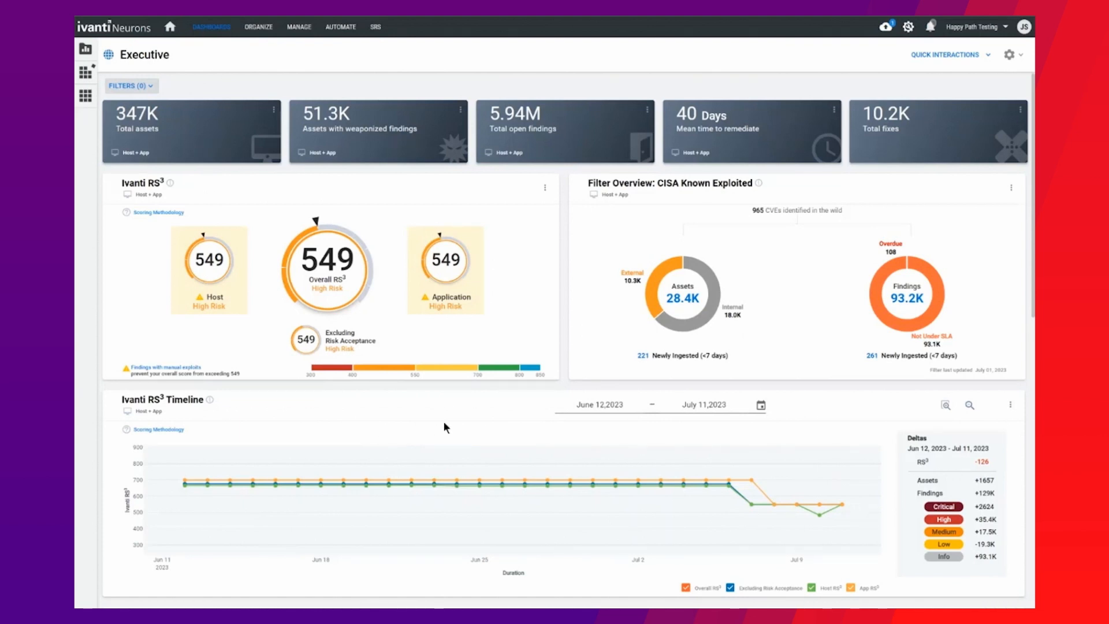
pyautogui.moveTo(776, 414)
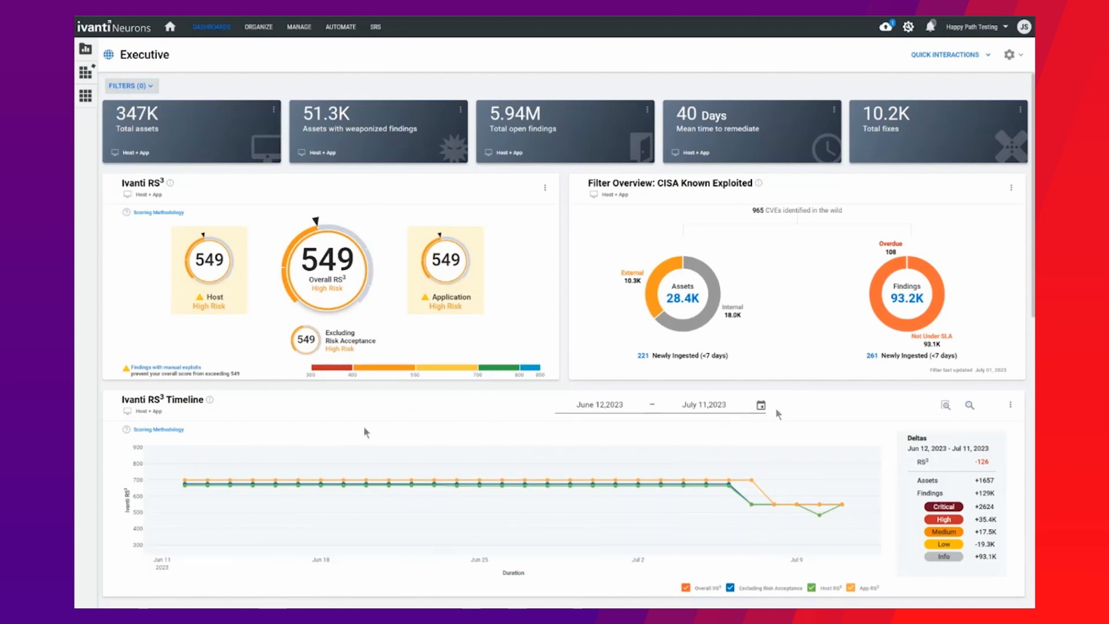
pyautogui.moveTo(565, 429)
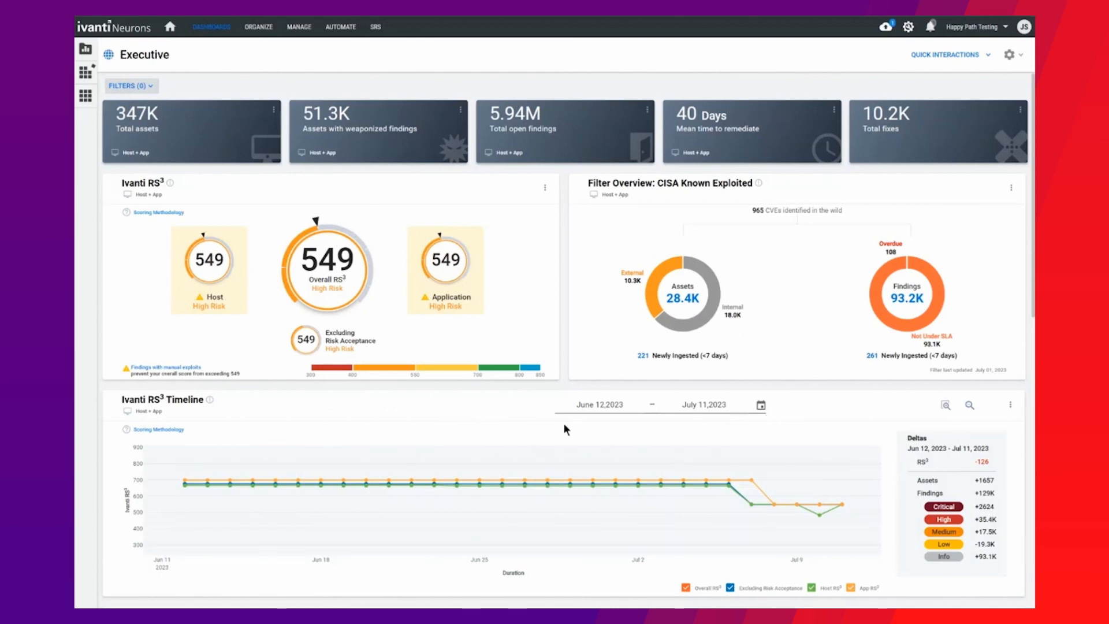
pyautogui.moveTo(808, 405)
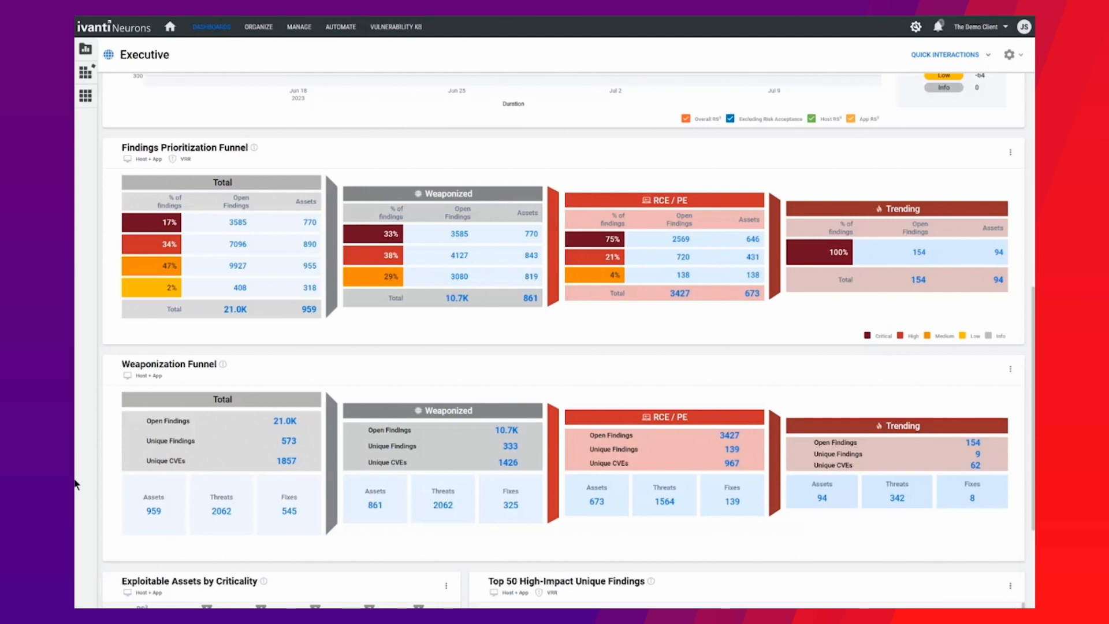
pyautogui.moveTo(247, 342)
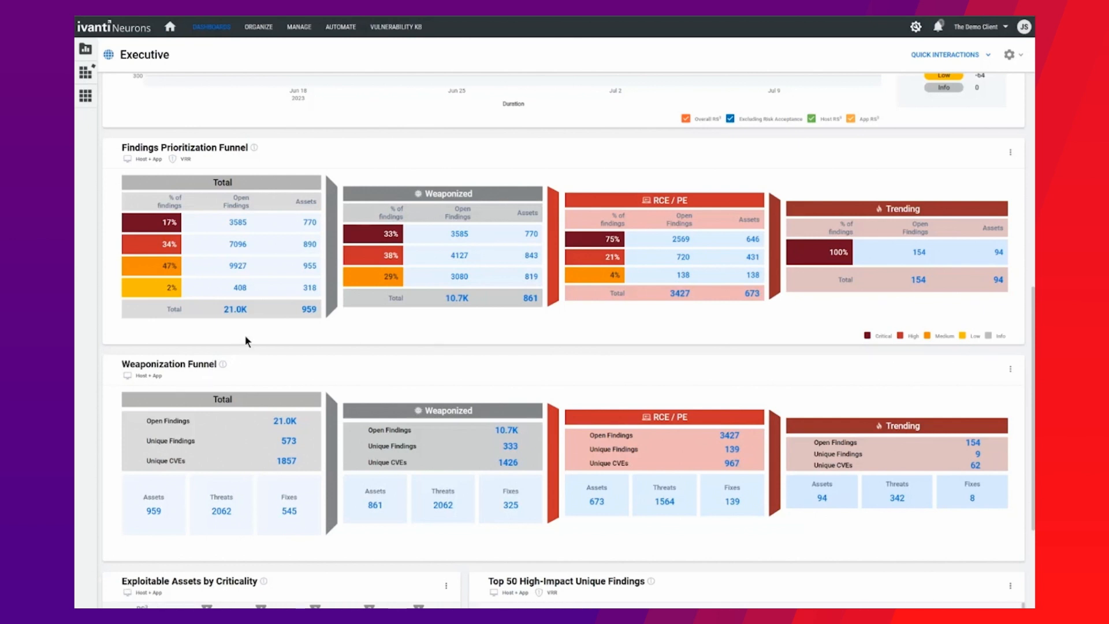
pyautogui.moveTo(880, 323)
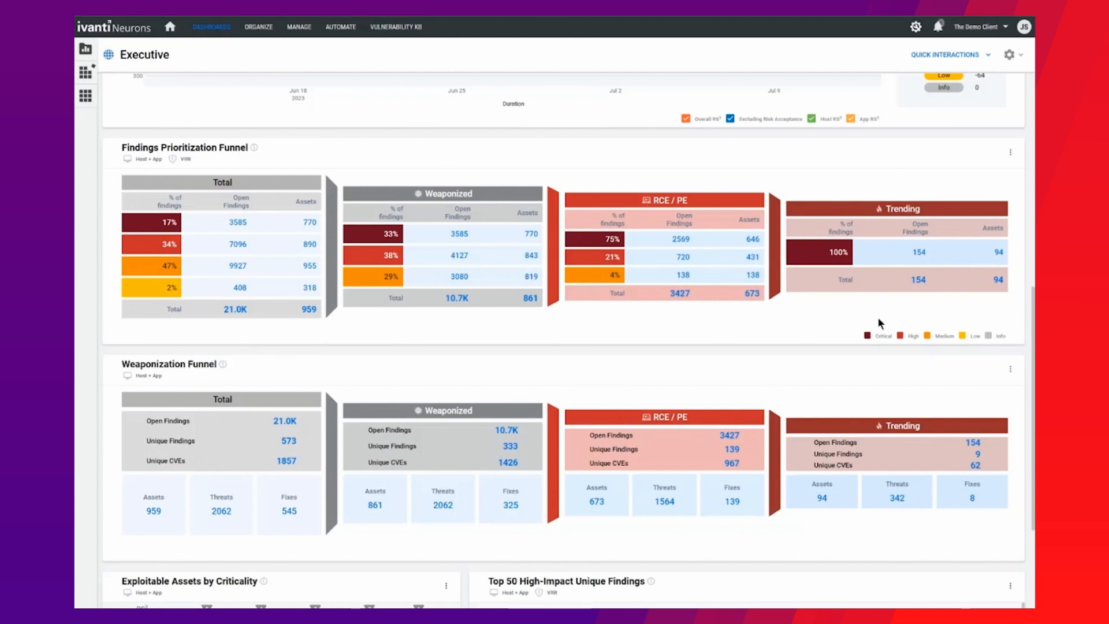